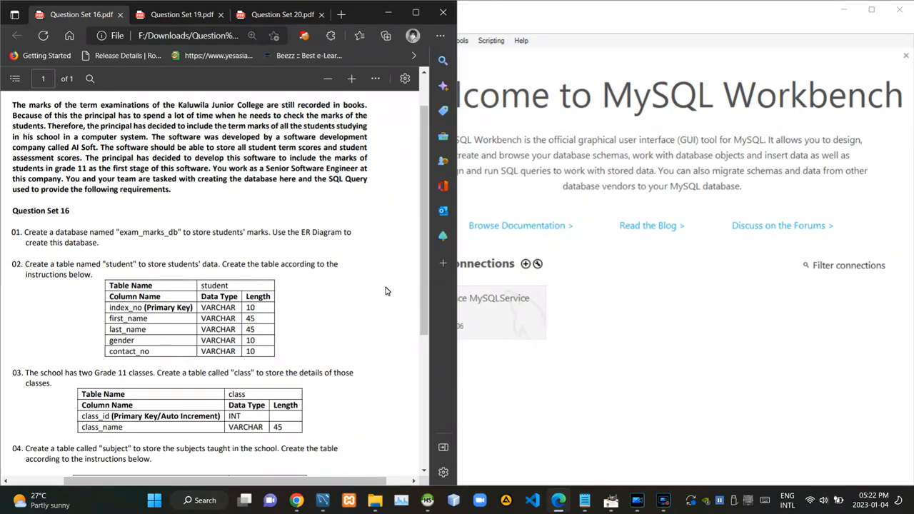
{"action": "mouse_move", "coordinate": [75, 213]}
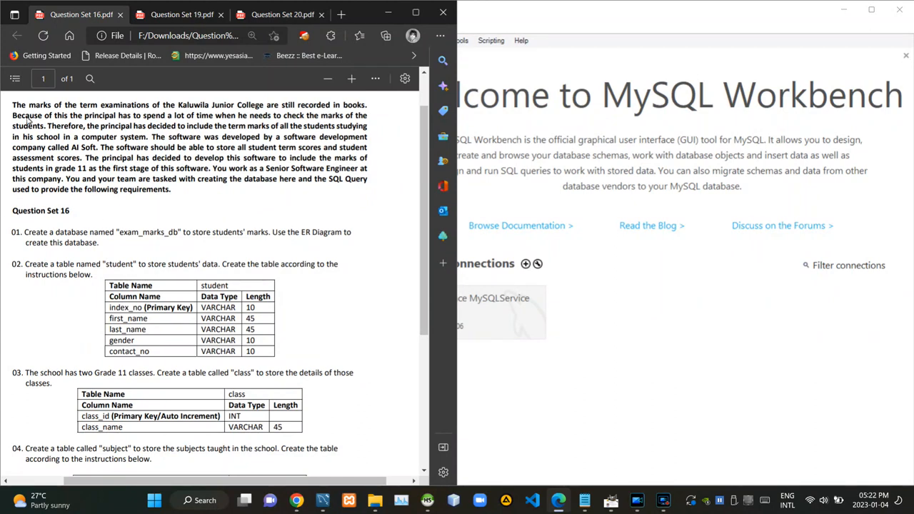
{"action": "mouse_move", "coordinate": [121, 121]}
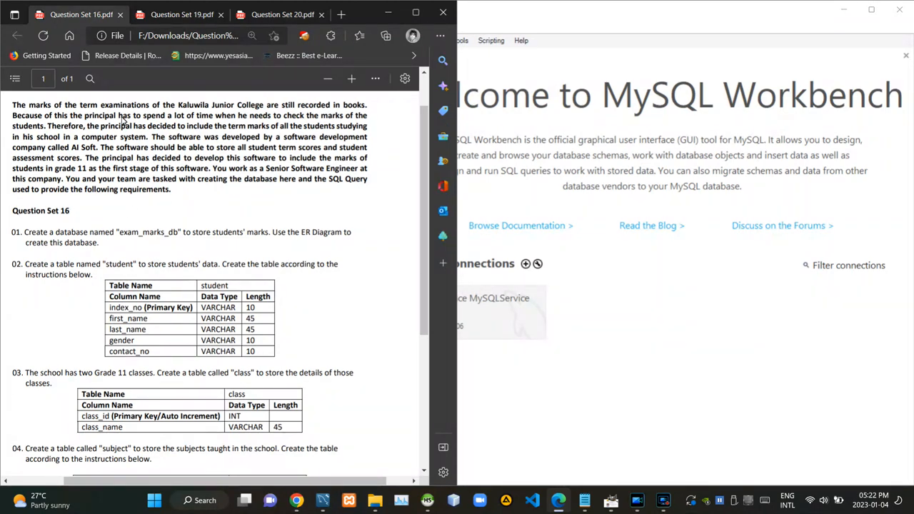
{"action": "mouse_move", "coordinate": [141, 228]}
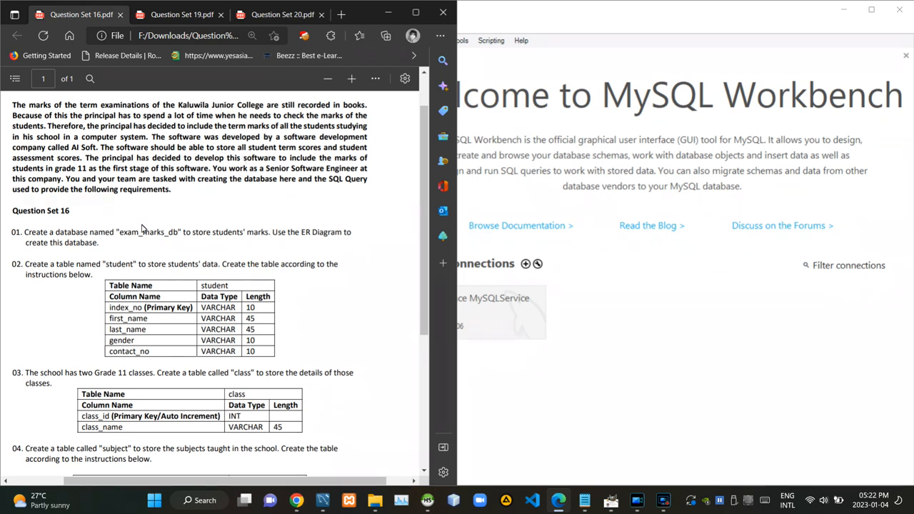
- Select the database name exam_marks_db in the Question Set 16 PDF
{"action": "double_click", "coordinate": [143, 232]}
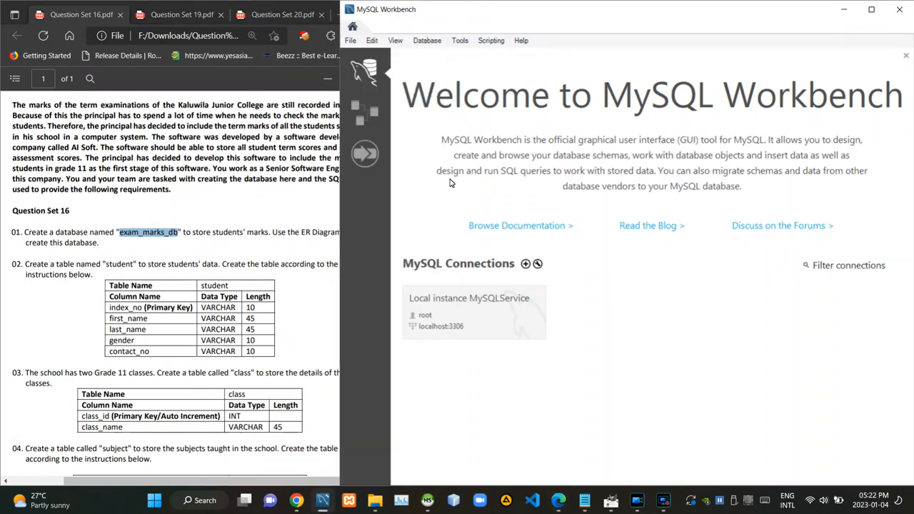
- Create a new model and rename its default mydb schema to exam_marks_db
{"action": "left_click", "coordinate": [350, 40]}
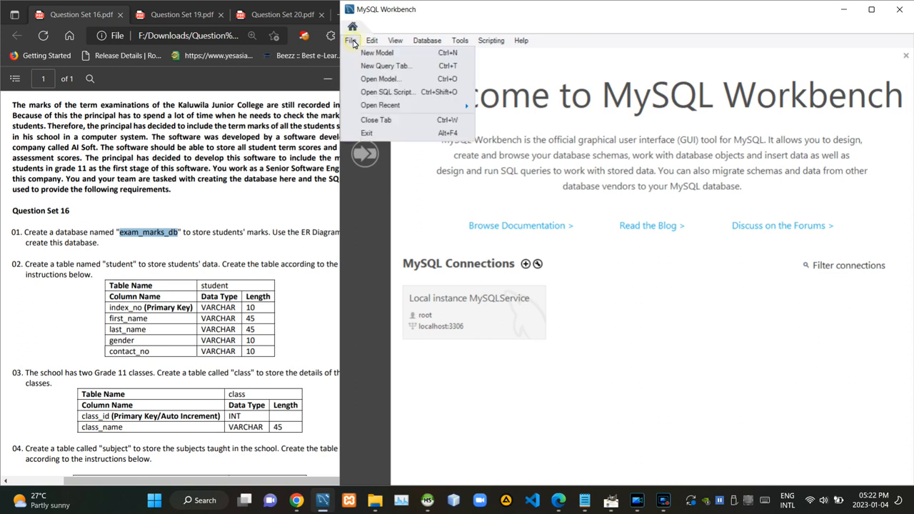
{"action": "left_click", "coordinate": [376, 53]}
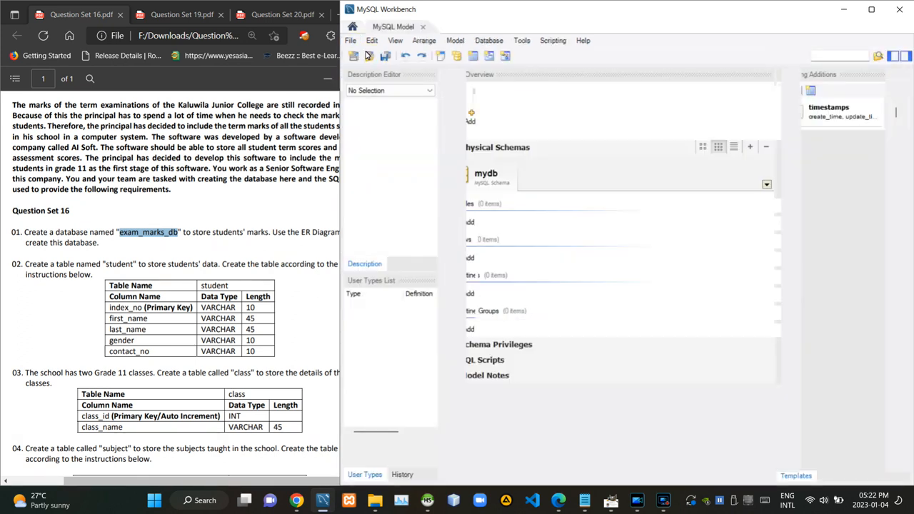
{"action": "double_click", "coordinate": [500, 177]}
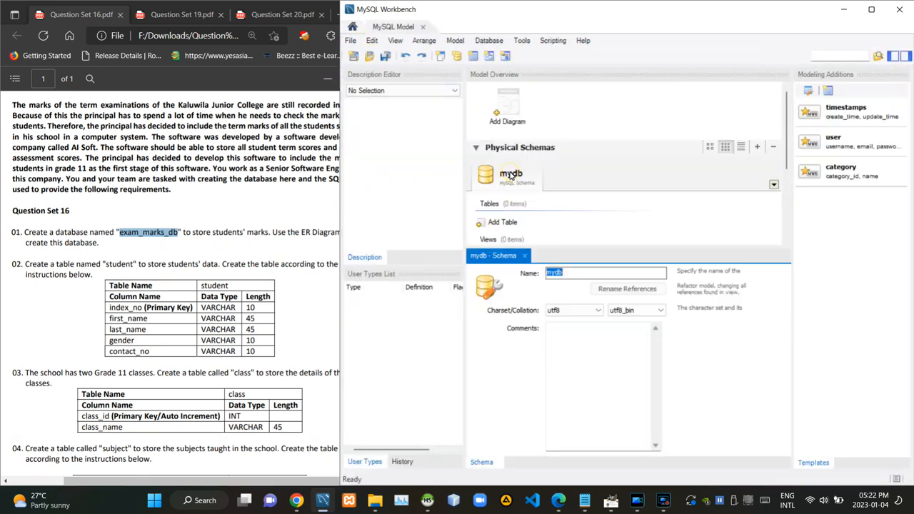
{"action": "type", "text": "exam_marks_db"}
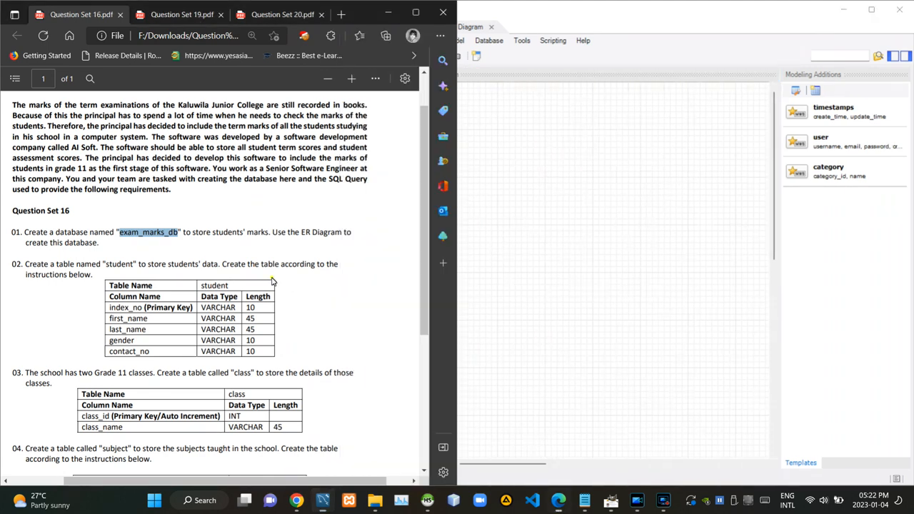
- Scroll the PDF down to the subject and exam_term table specifications
{"action": "scroll", "scroll_direction": "down", "scroll_amount": 3}
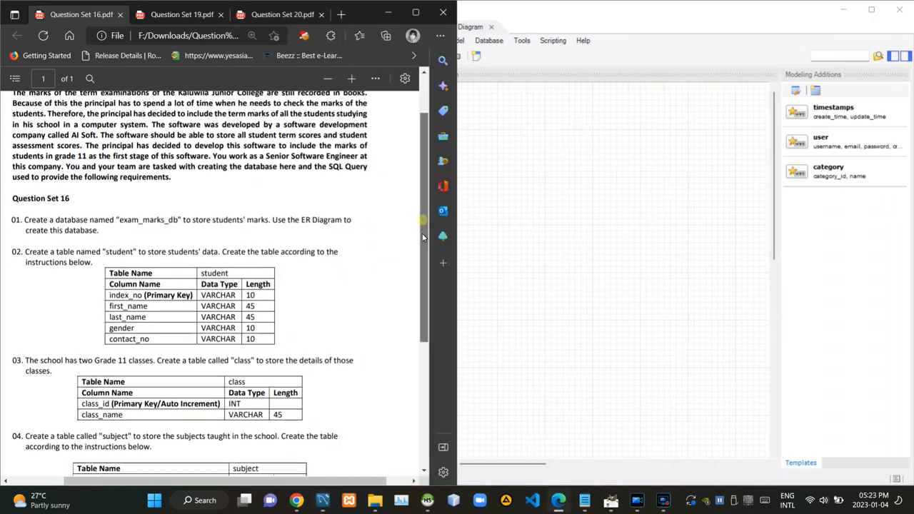
{"action": "scroll", "scroll_direction": "down", "scroll_amount": 3}
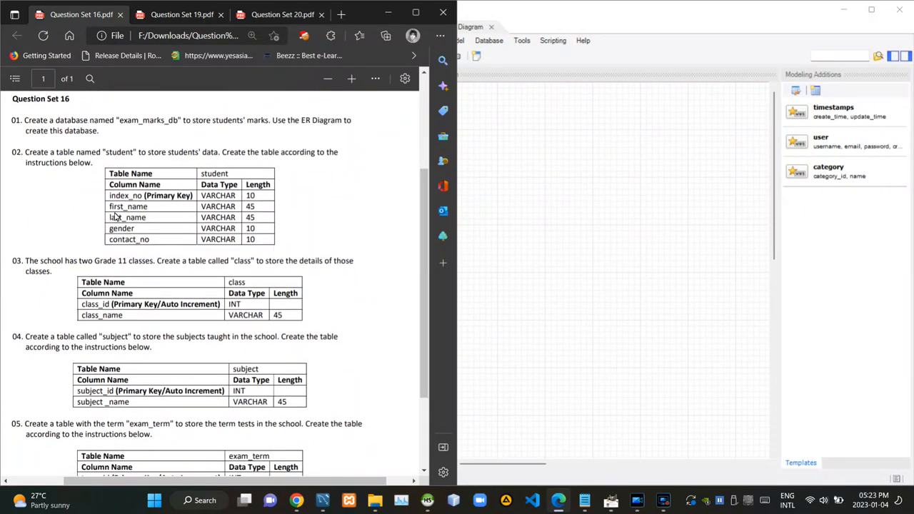
{"action": "mouse_move", "coordinate": [252, 171]}
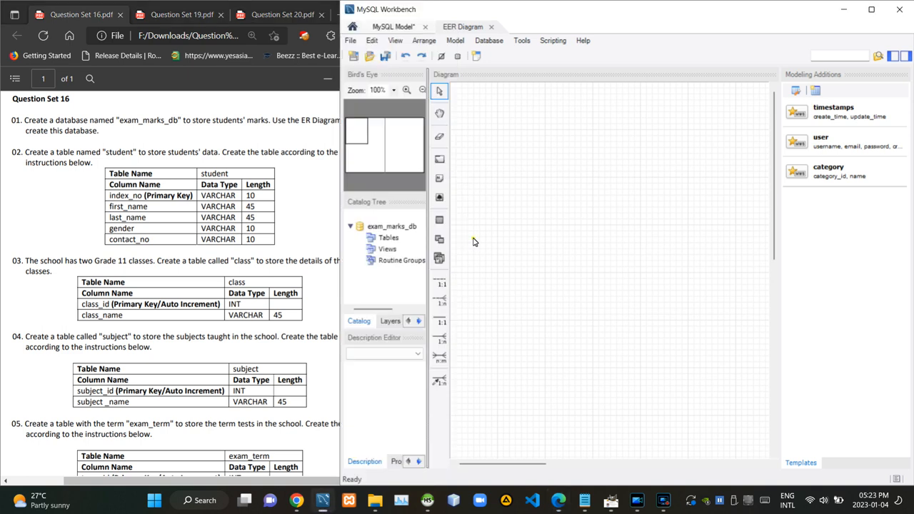
- Place a new table on the diagram and name it student
{"action": "left_click", "coordinate": [440, 220]}
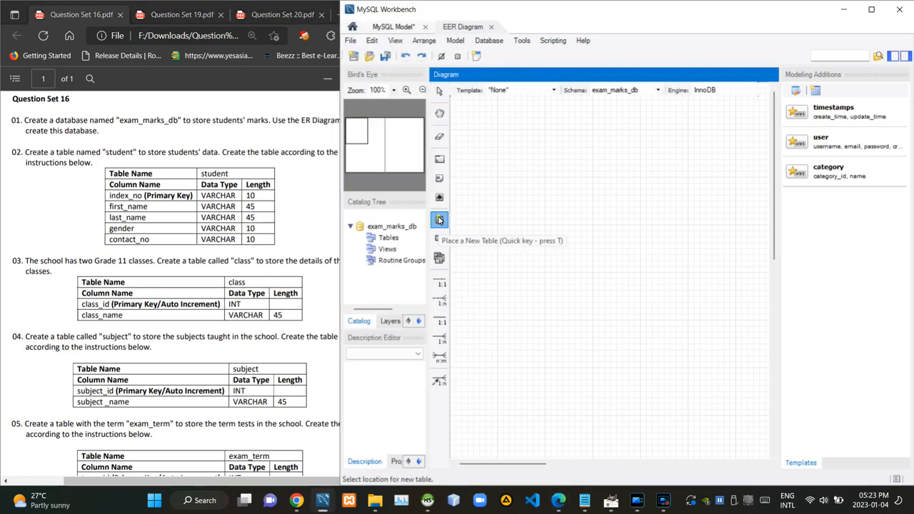
{"action": "left_click", "coordinate": [500, 222]}
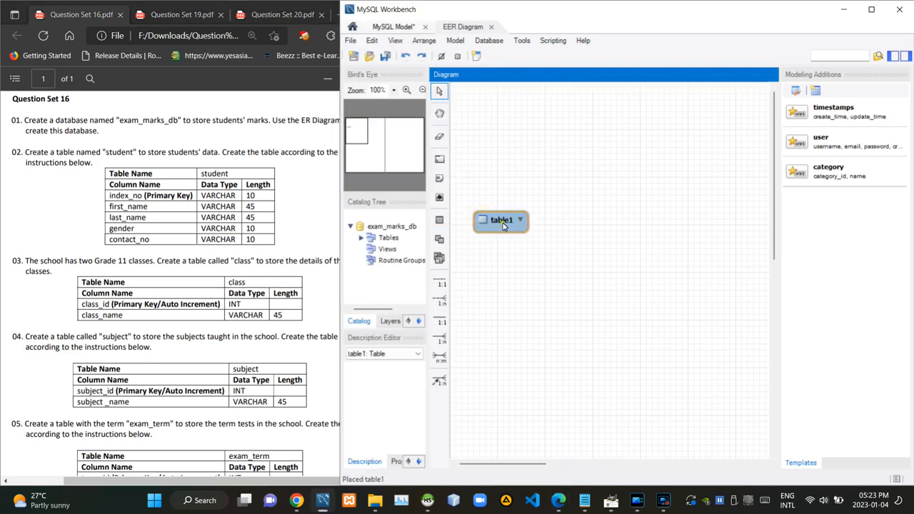
{"action": "double_click", "coordinate": [497, 220]}
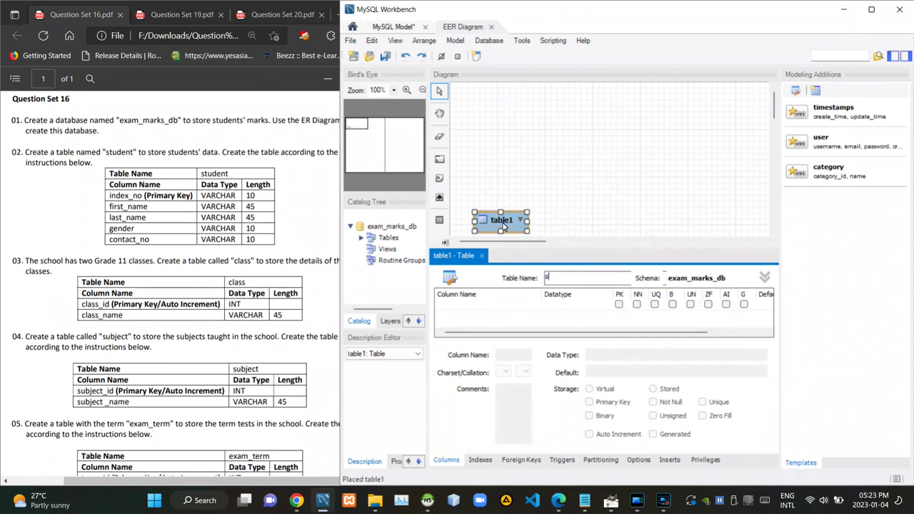
{"action": "type", "text": "student"}
{"action": "type", "text": "inde"}
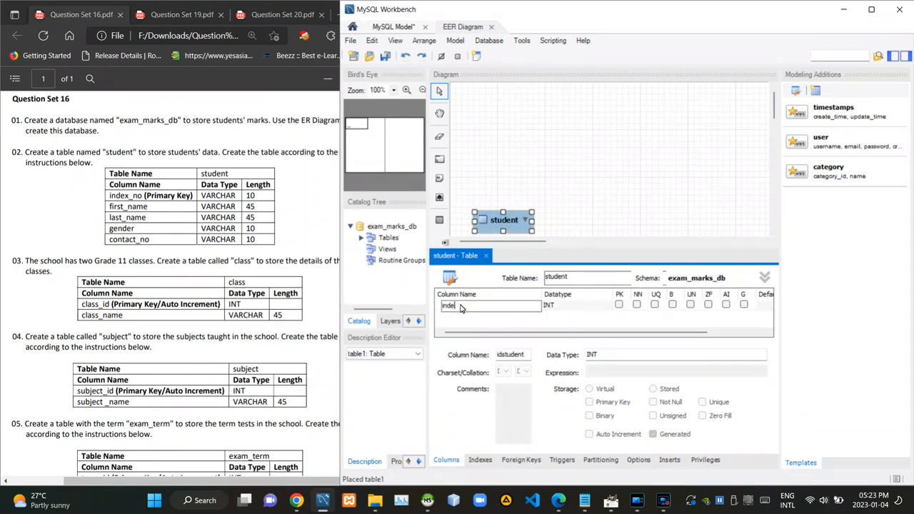
- Define index_no, first_name, last_name, gender and contact_no as VARCHAR columns
{"action": "type", "text": "VARCHAR(10"}
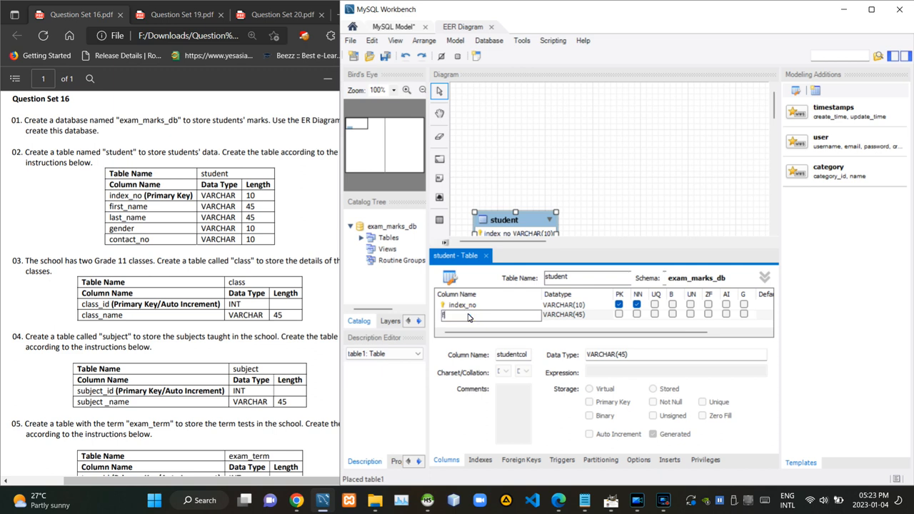
{"action": "type", "text": "first_name"}
{"action": "type", "text": "contact_no"}
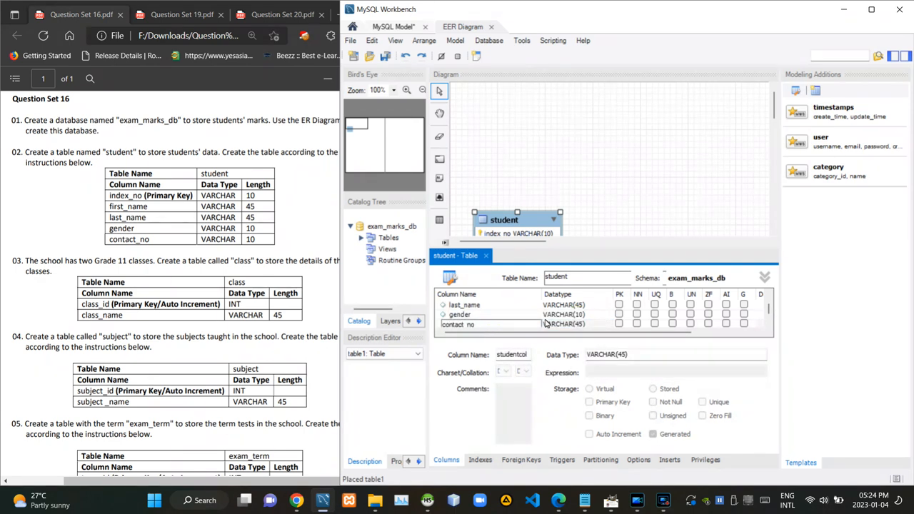
{"action": "left_click", "coordinate": [465, 324]}
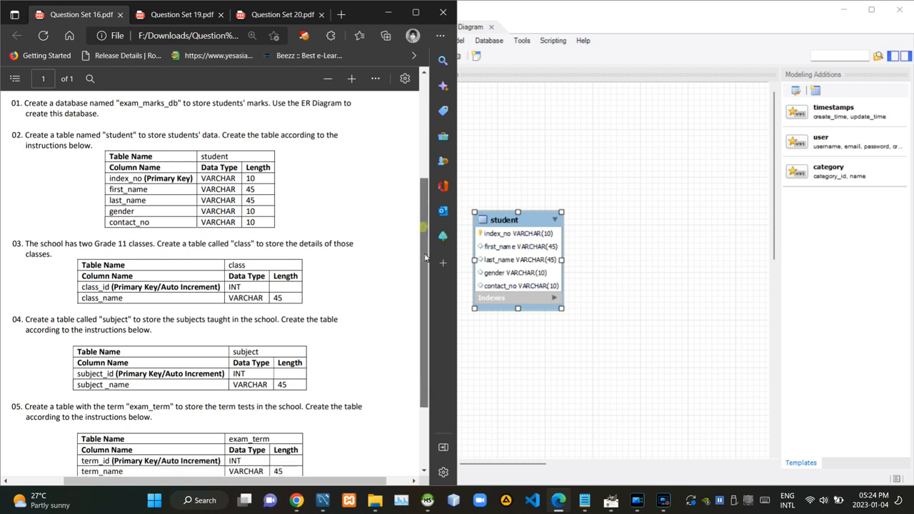
- Scroll the PDF so the full exam_term specification is visible
{"action": "scroll", "scroll_direction": "down", "scroll_amount": 3}
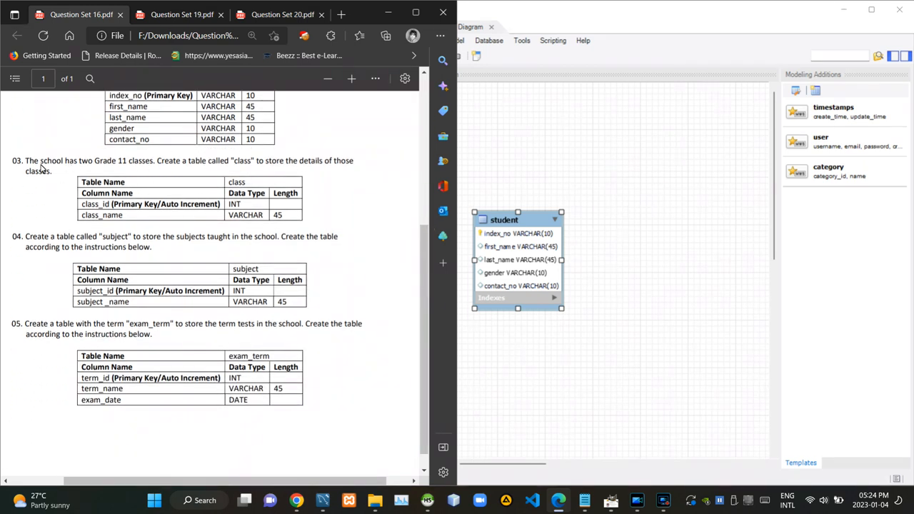
{"action": "mouse_move", "coordinate": [525, 171]}
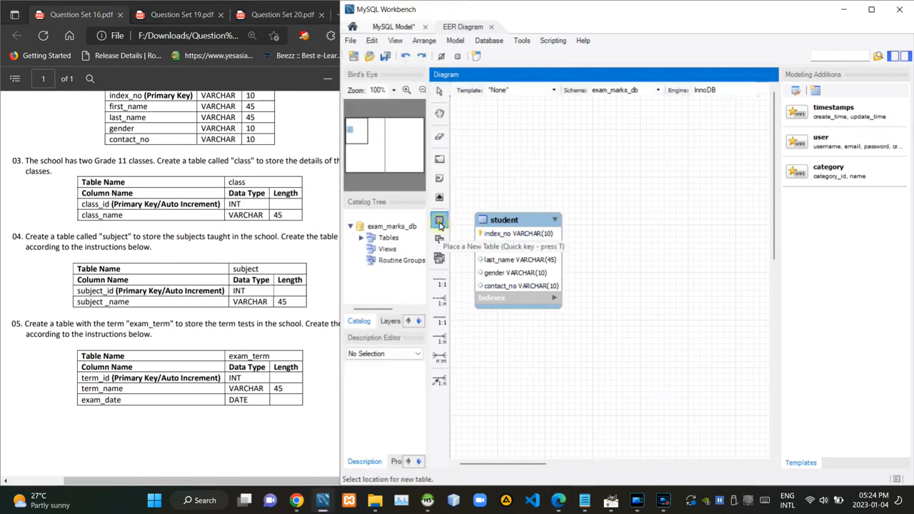
- Place a class table with an auto-increment class_id INT primary key
{"action": "left_click", "coordinate": [584, 132]}
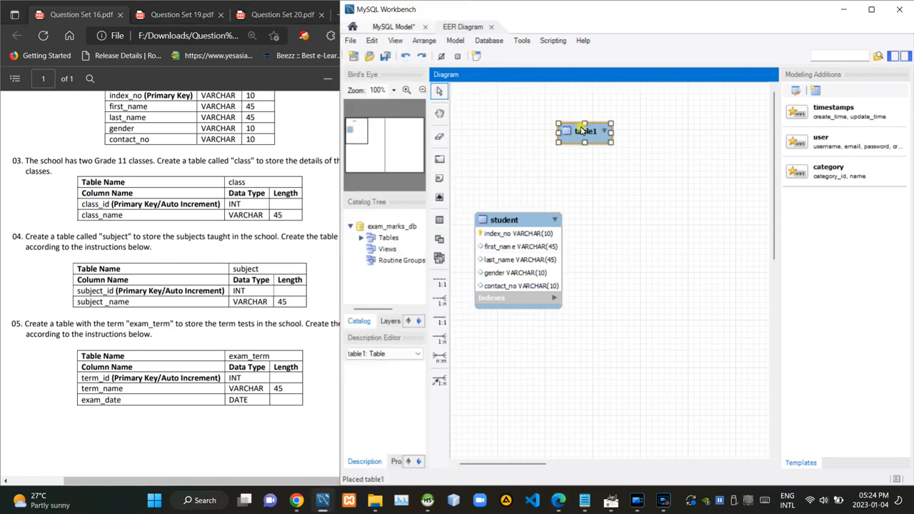
{"action": "double_click", "coordinate": [582, 132]}
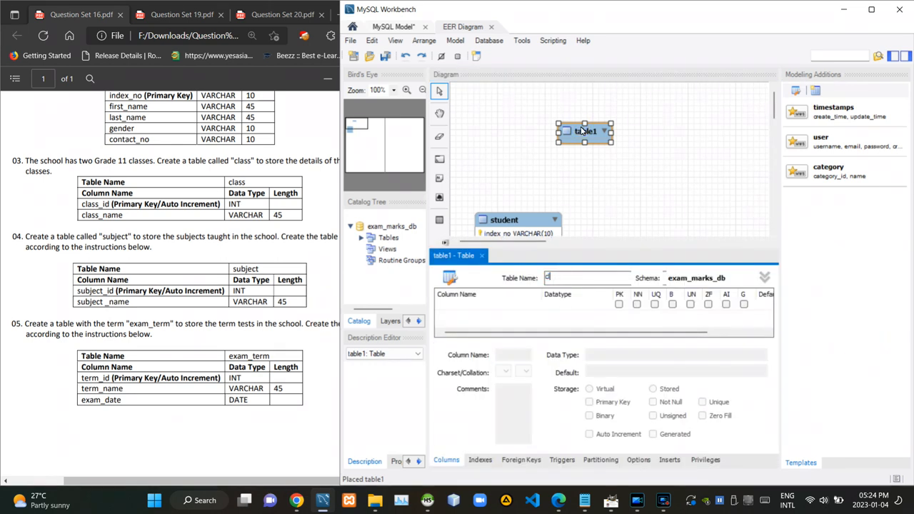
{"action": "type", "text": "class"}
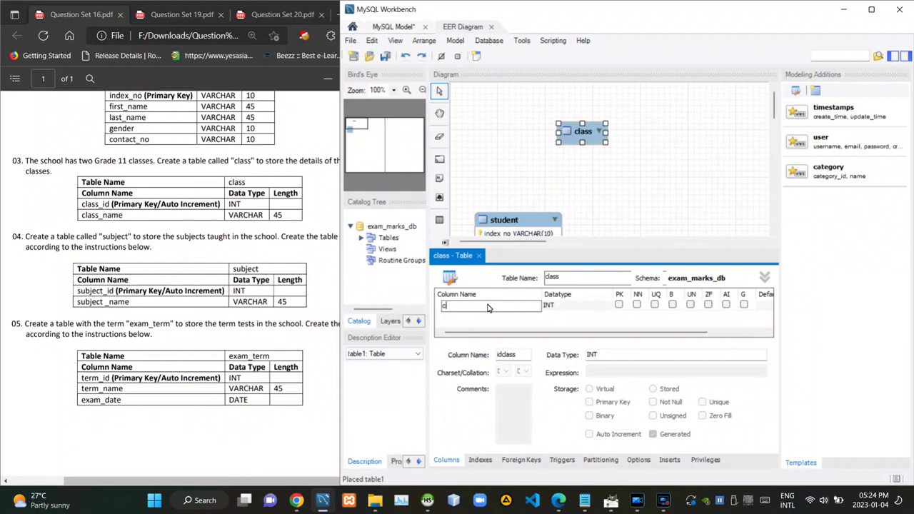
{"action": "type", "text": "lass_id"}
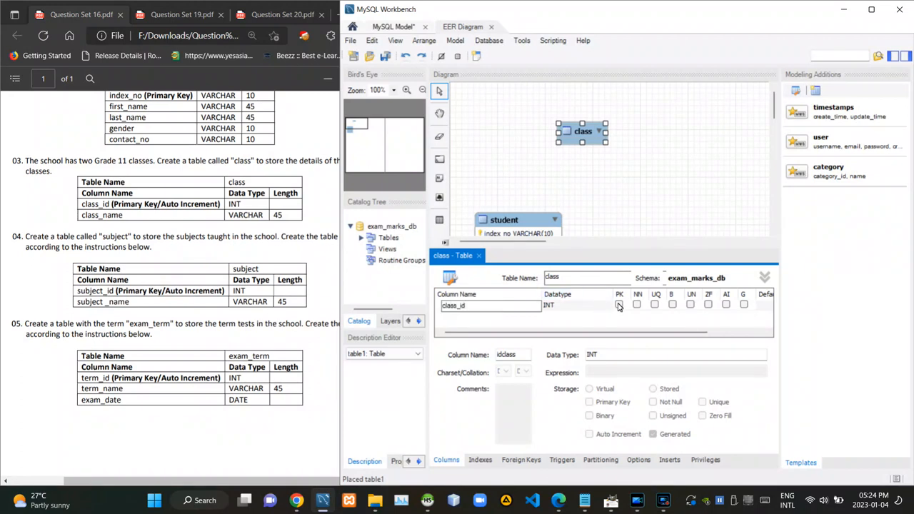
{"action": "left_click", "coordinate": [618, 306]}
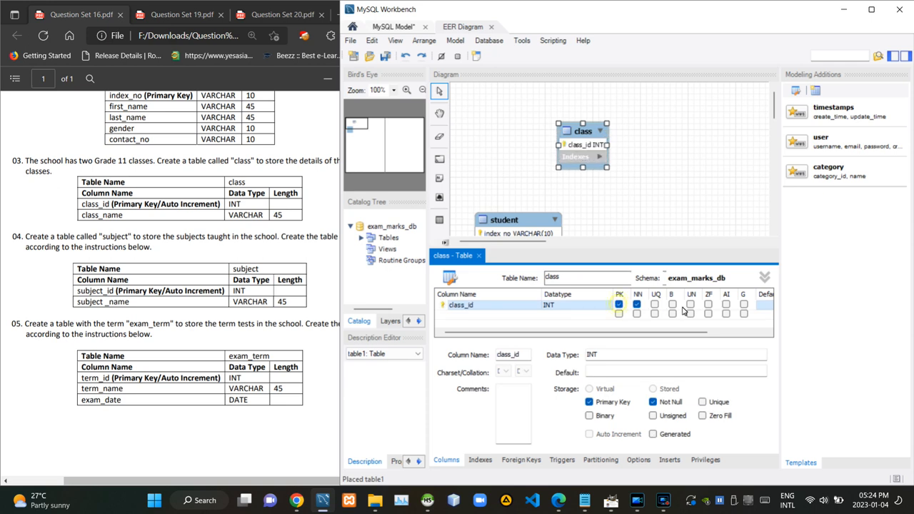
- Add a class_name VARCHAR(45) column to the class table
{"action": "left_click", "coordinate": [725, 305]}
{"action": "type", "text": "c"}
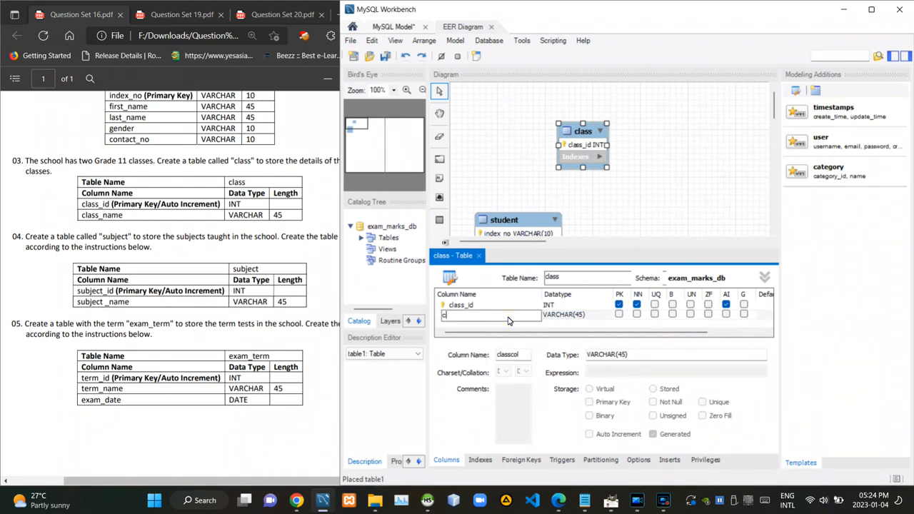
{"action": "type", "text": "lass_n"}
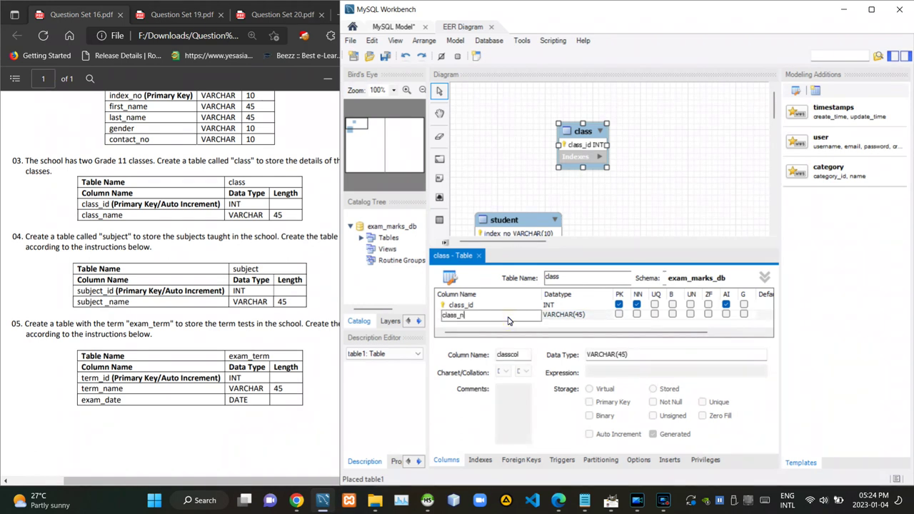
{"action": "type", "text": "class_name"}
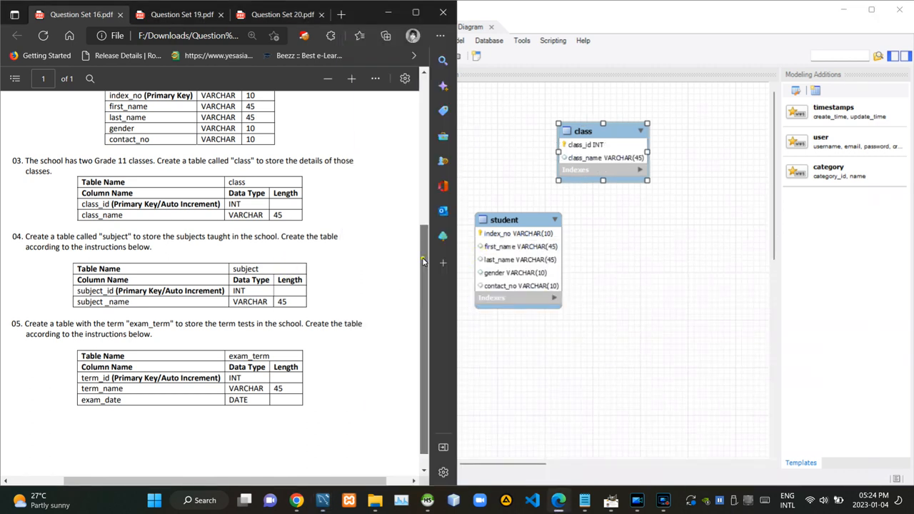
{"action": "scroll", "scroll_direction": "down", "scroll_amount": 3}
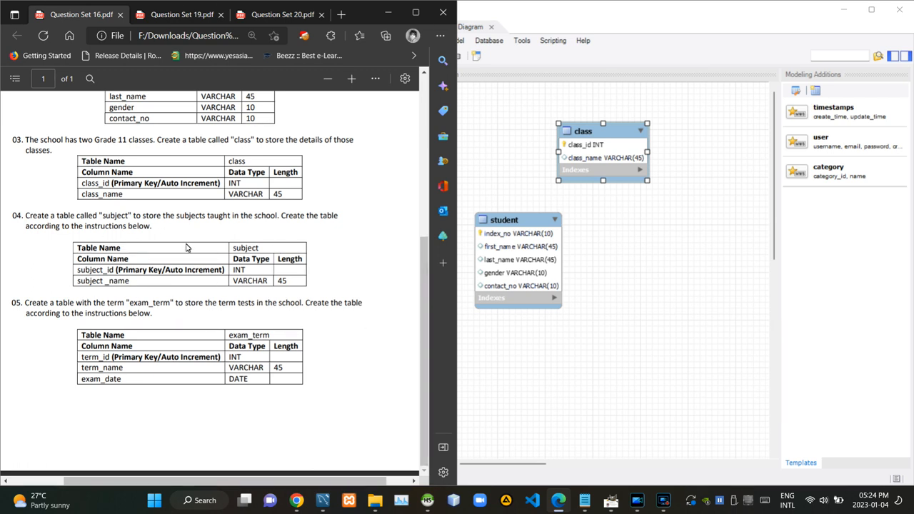
{"action": "mouse_move", "coordinate": [163, 248]}
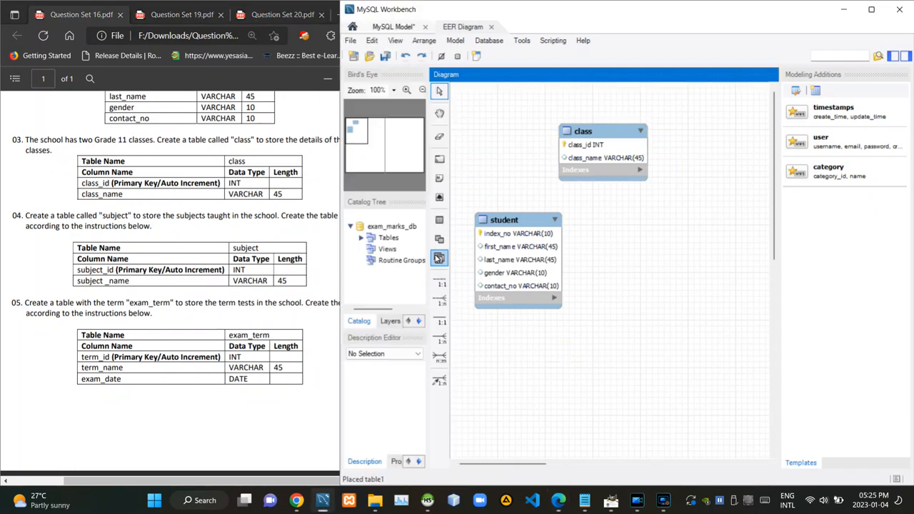
- Place a subject table with subject_id INT primary key and subject_name VARCHAR(45)
{"action": "left_click", "coordinate": [438, 220]}
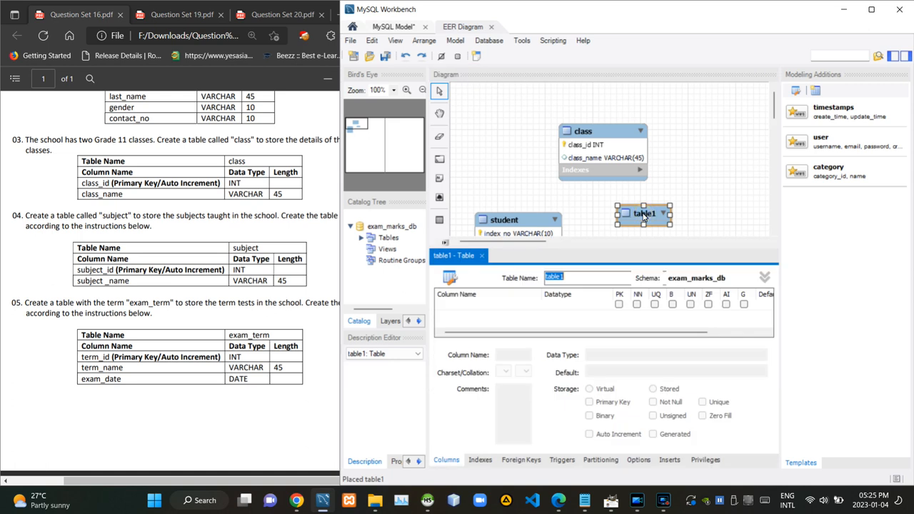
{"action": "type", "text": "subject"}
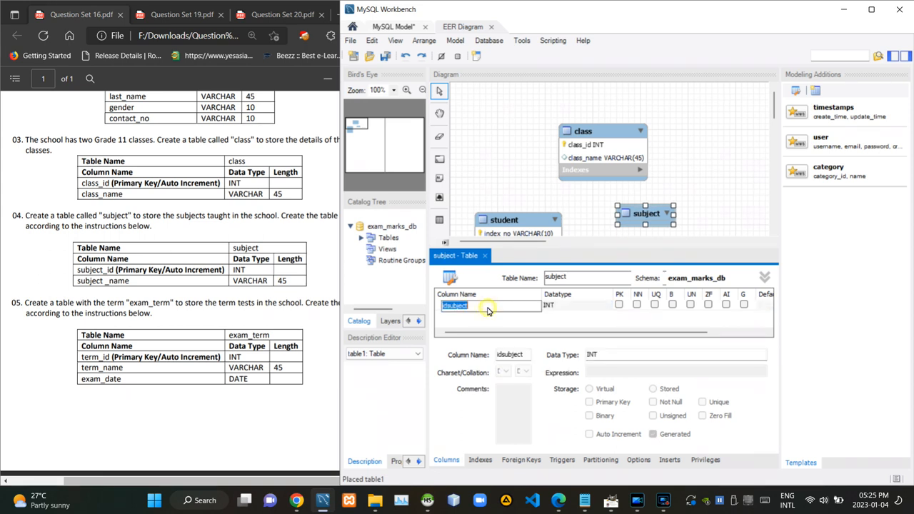
{"action": "type", "text": "s"}
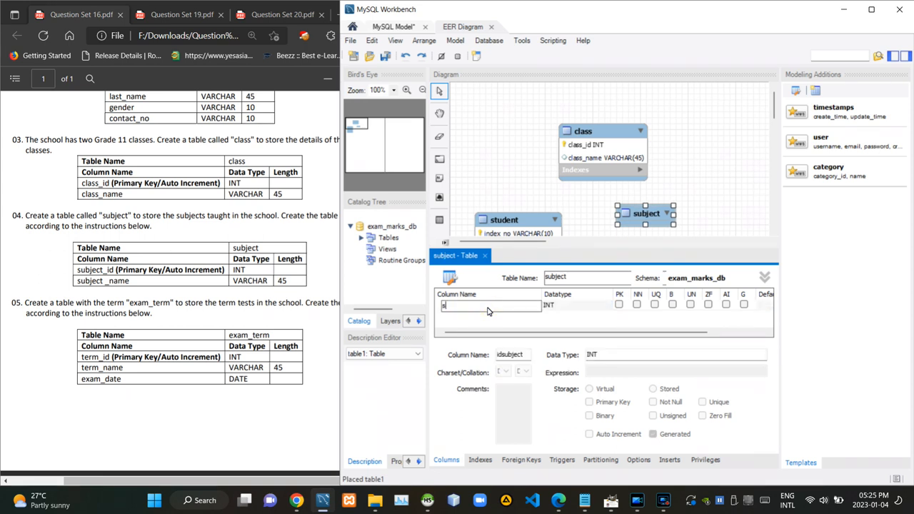
{"action": "type", "text": "subject_id"}
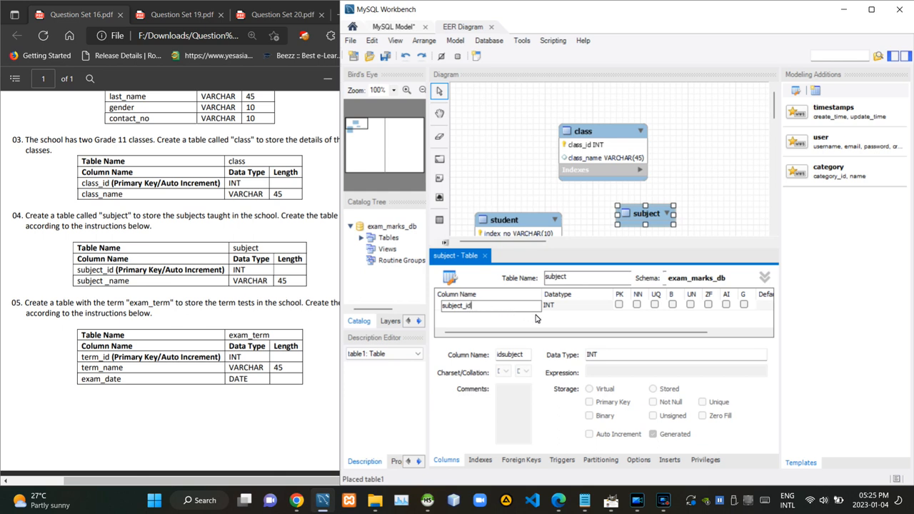
{"action": "left_click", "coordinate": [618, 305]}
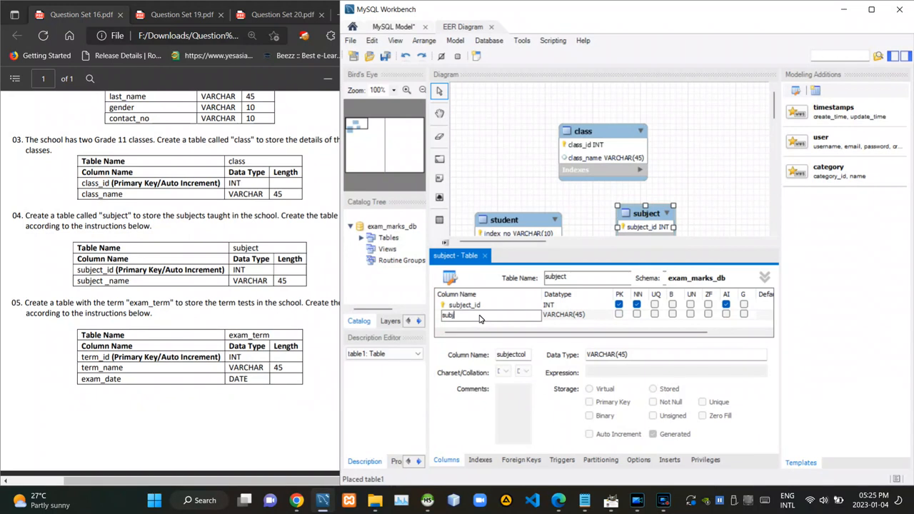
{"action": "type", "text": "subject_name"}
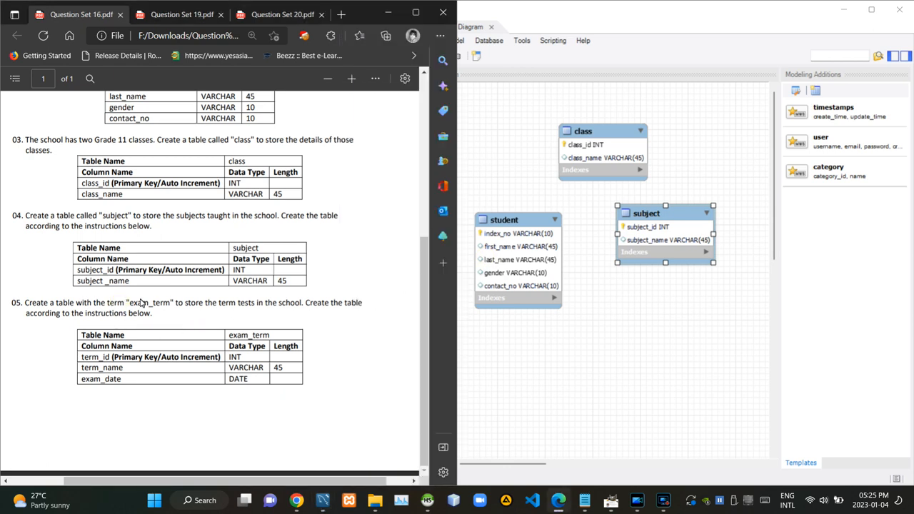
{"action": "mouse_move", "coordinate": [357, 353]}
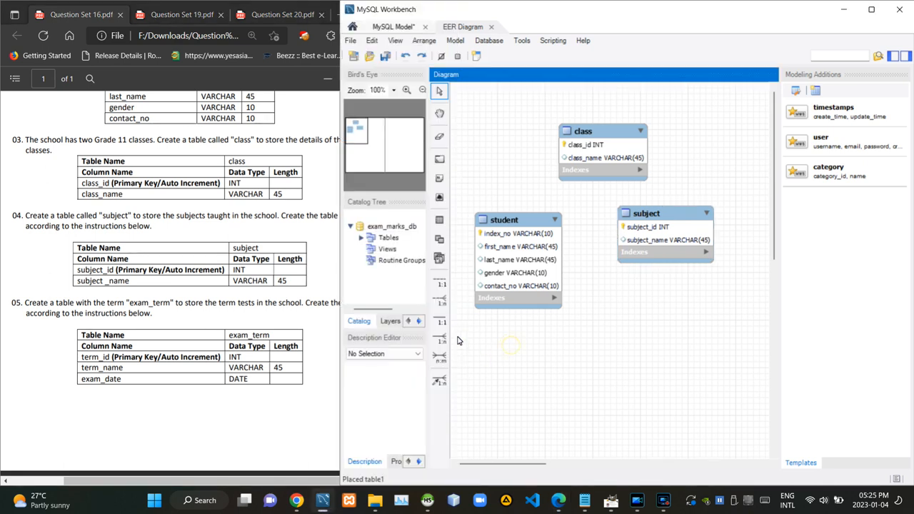
- Place an exam_term table with an auto-increment term_id INT primary key
{"action": "left_click", "coordinate": [439, 219]}
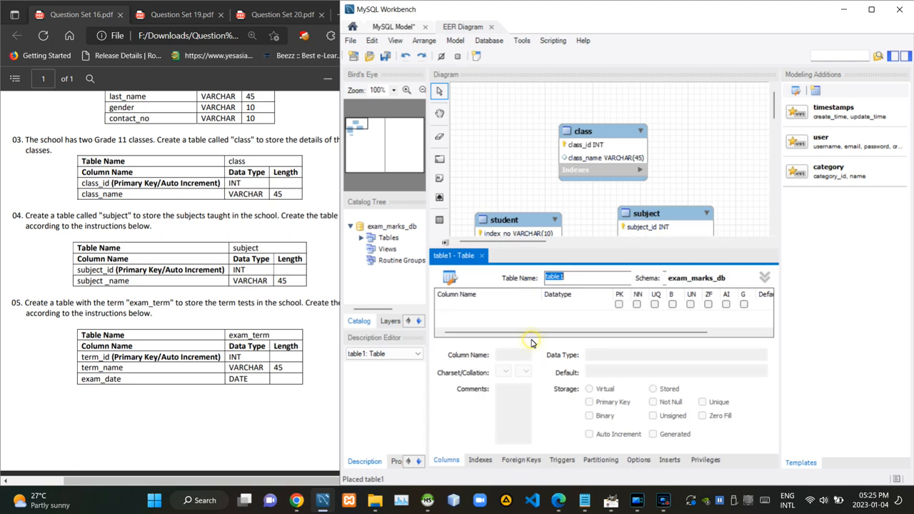
{"action": "mouse_move", "coordinate": [532, 343]}
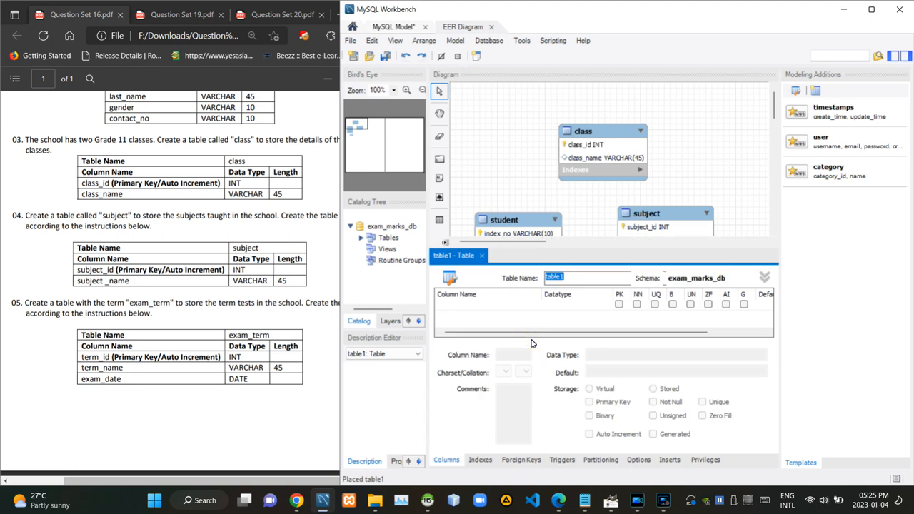
{"action": "type", "text": "exam_term"}
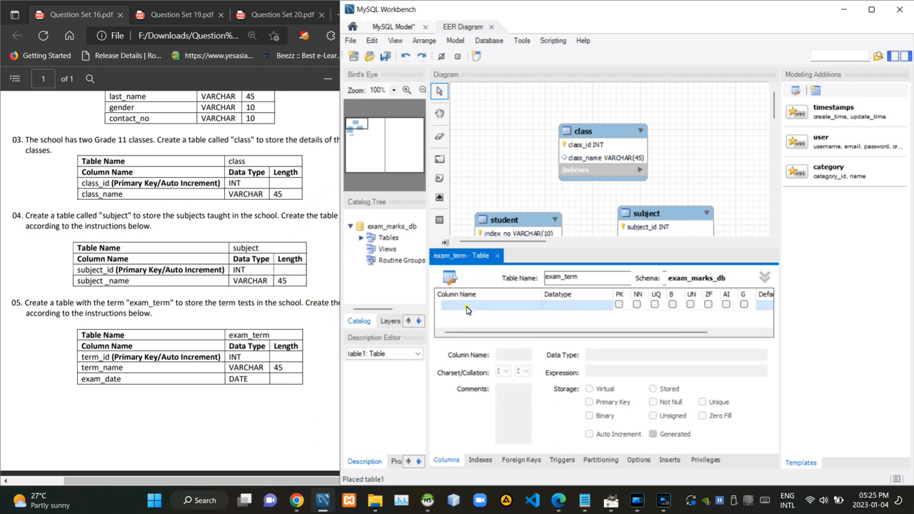
{"action": "type", "text": "idexam_term"}
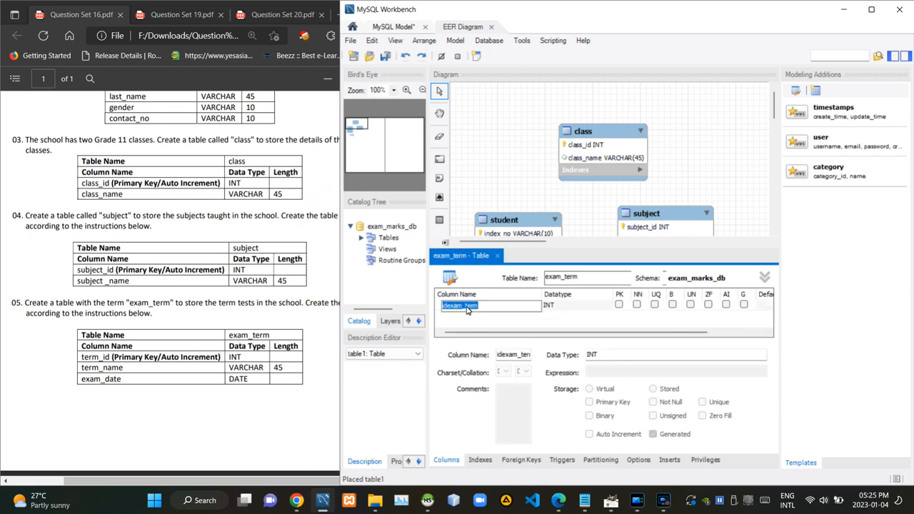
{"action": "type", "text": "term_id"}
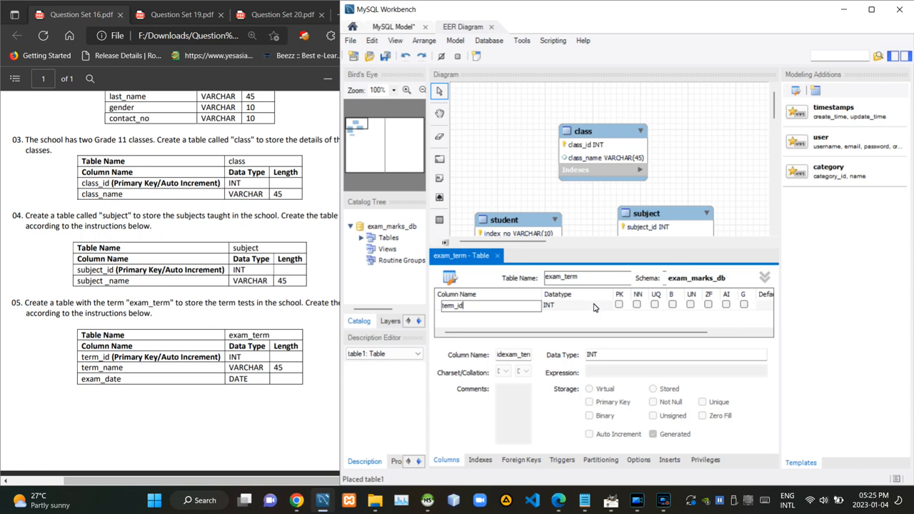
{"action": "left_click", "coordinate": [618, 304]}
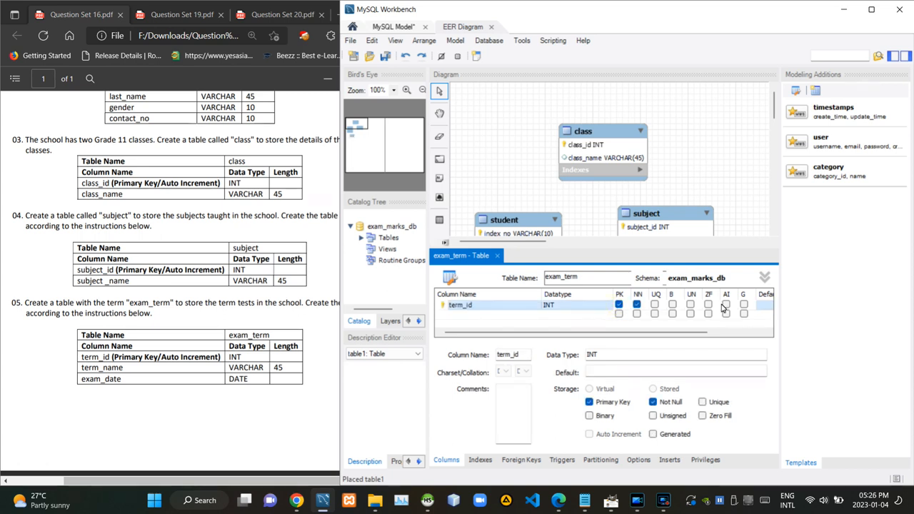
{"action": "left_click", "coordinate": [464, 316]}
{"action": "type", "text": "term_name"}
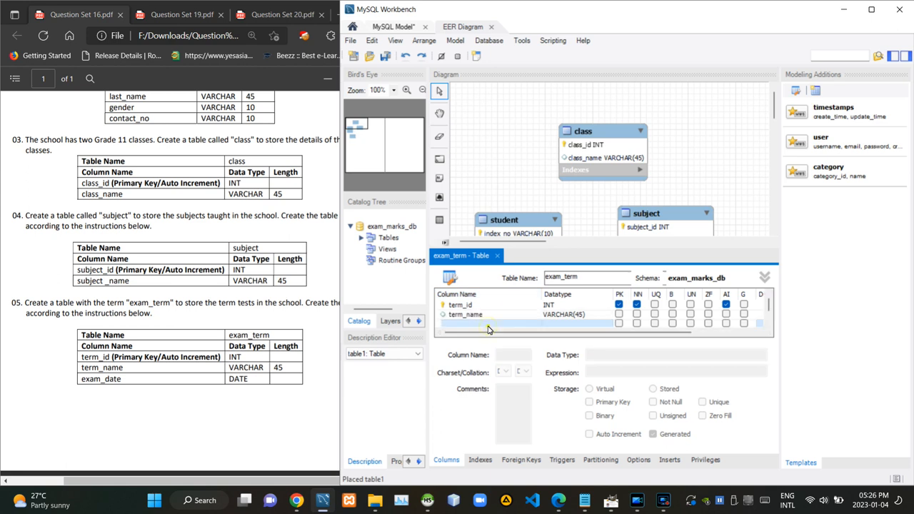
- Add term_name VARCHAR(45) and exam_date DATE columns to exam_term
{"action": "left_click", "coordinate": [480, 324]}
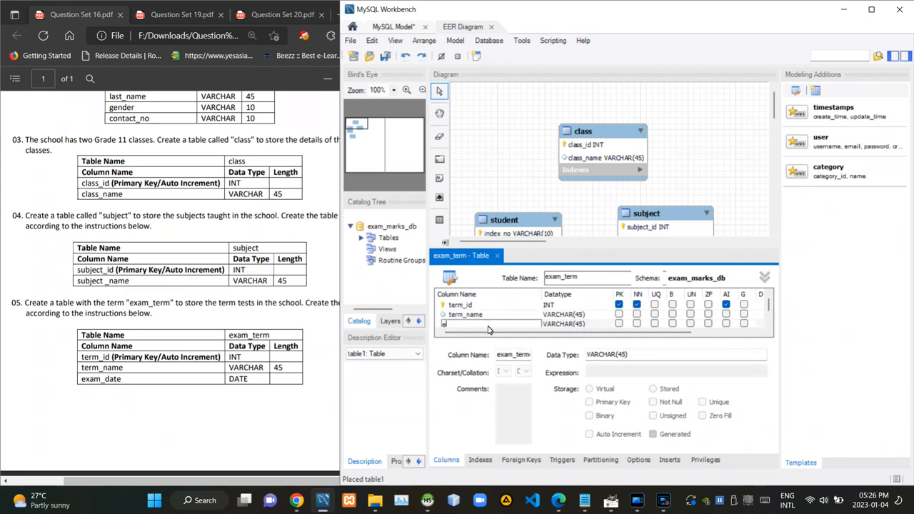
{"action": "type", "text": "exam_date"}
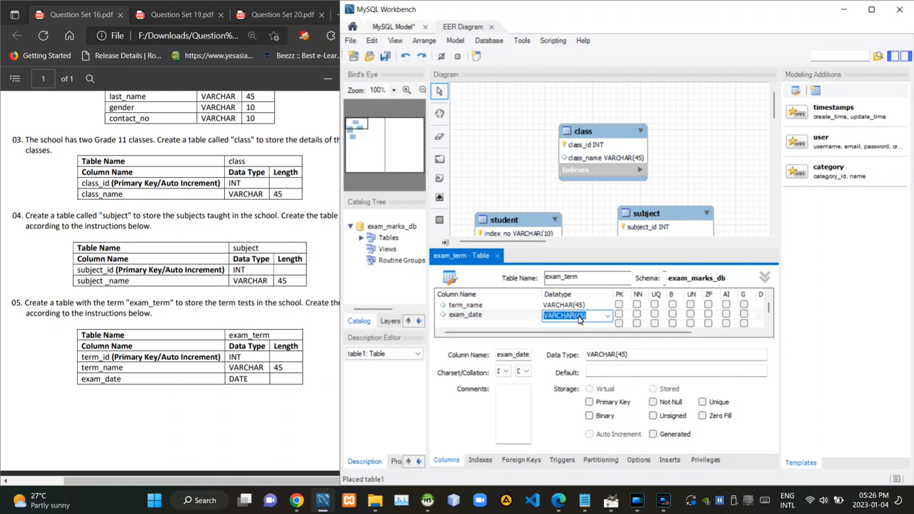
{"action": "type", "text": "DATE"}
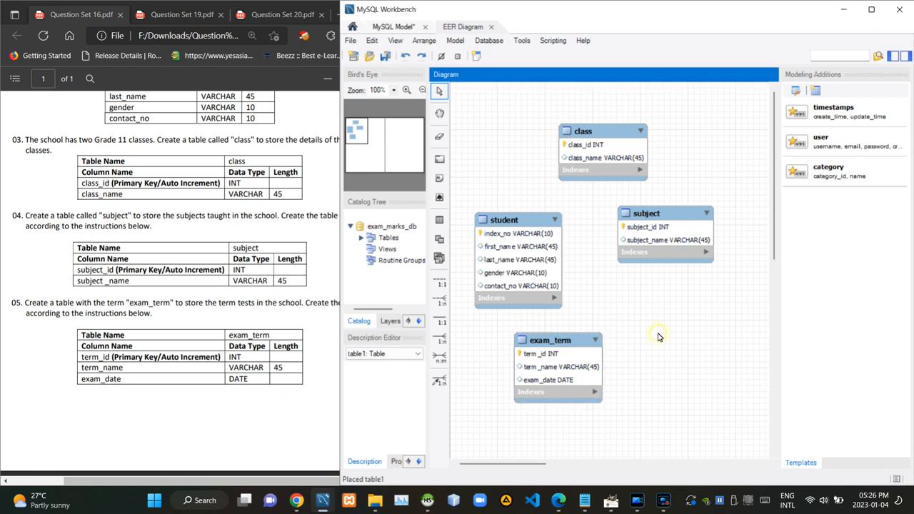
{"action": "left_click", "coordinate": [660, 337]}
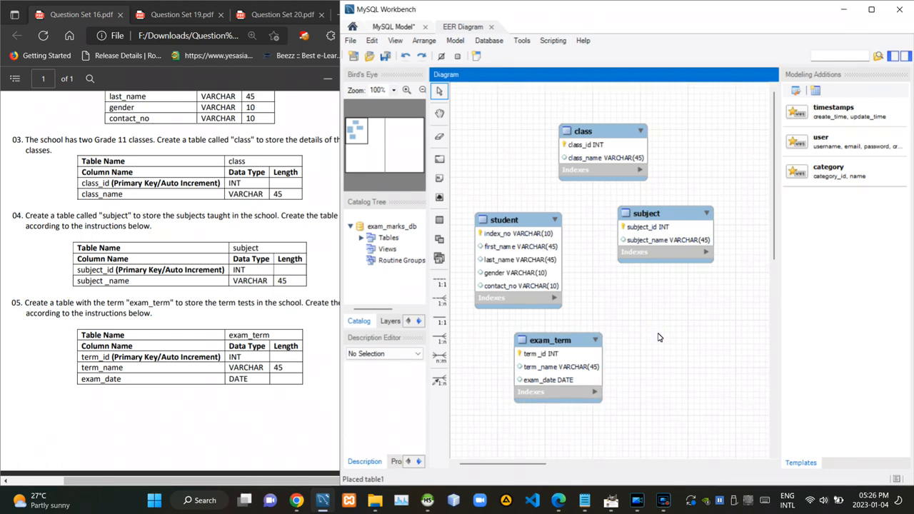